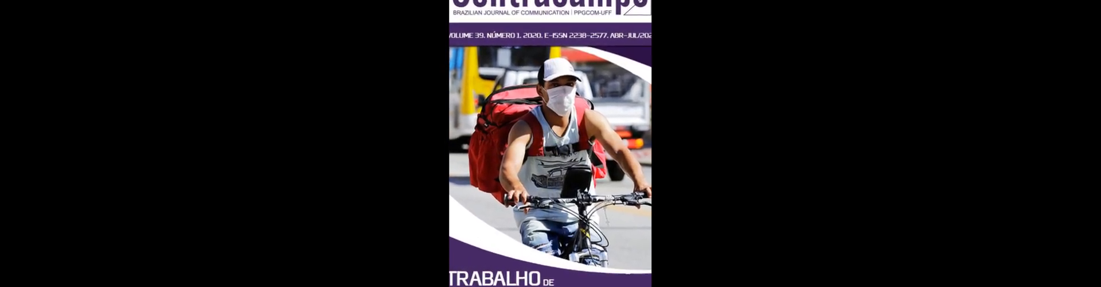
scroll("down", 3)
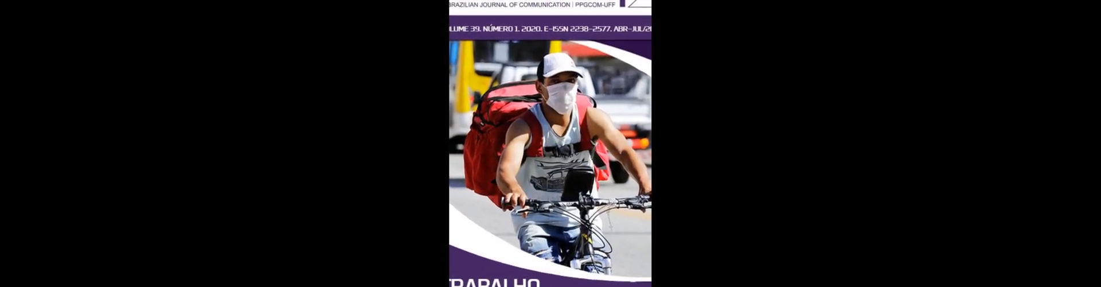